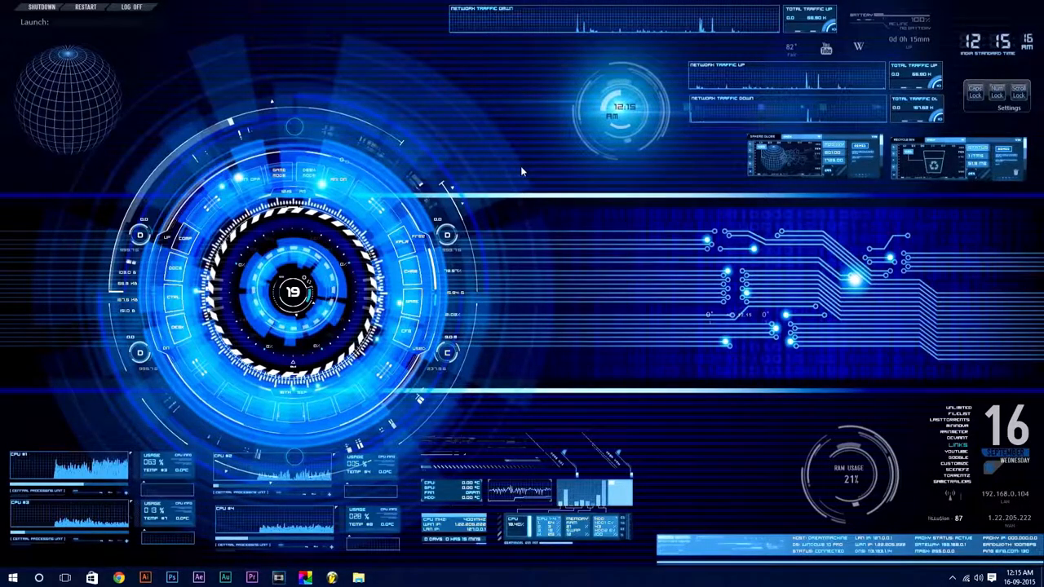
Visit rainmeter.net, check the 3.2.1 Final Release download, then switch to the OneNote links page.
left_click(118, 577)
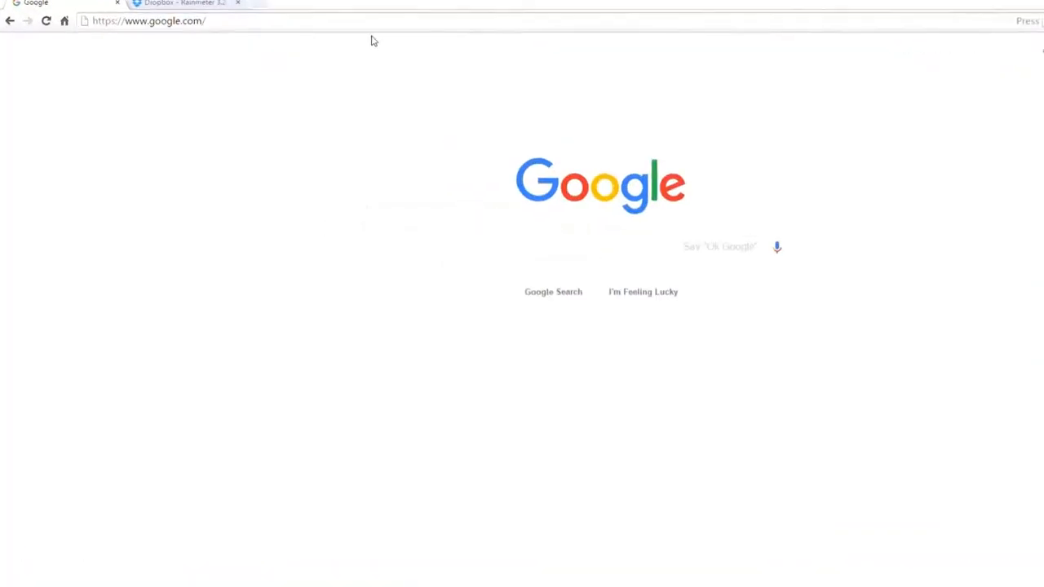
type("rainmeter.net")
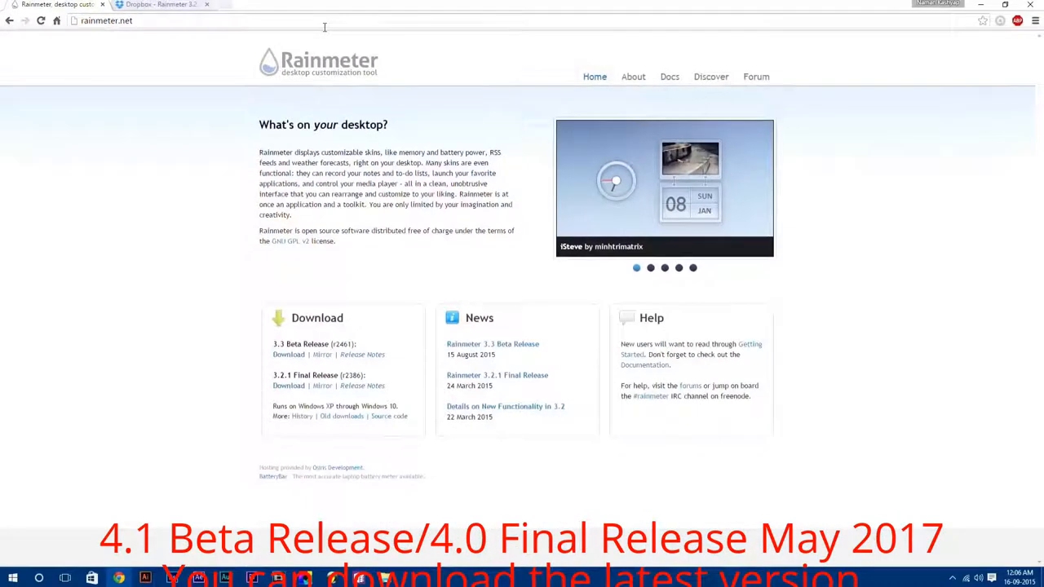
double_click(288, 343)
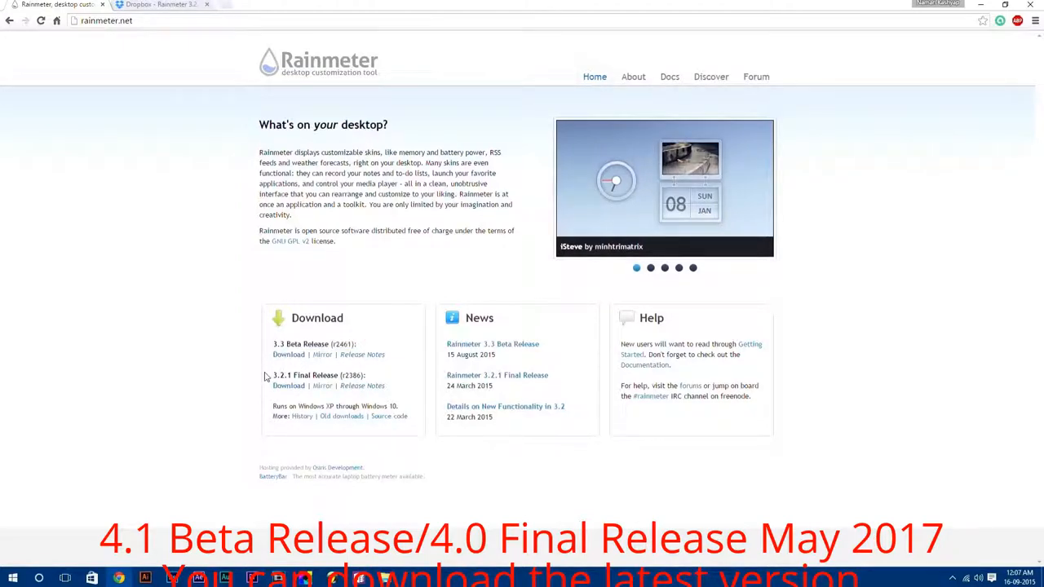
double_click(319, 375)
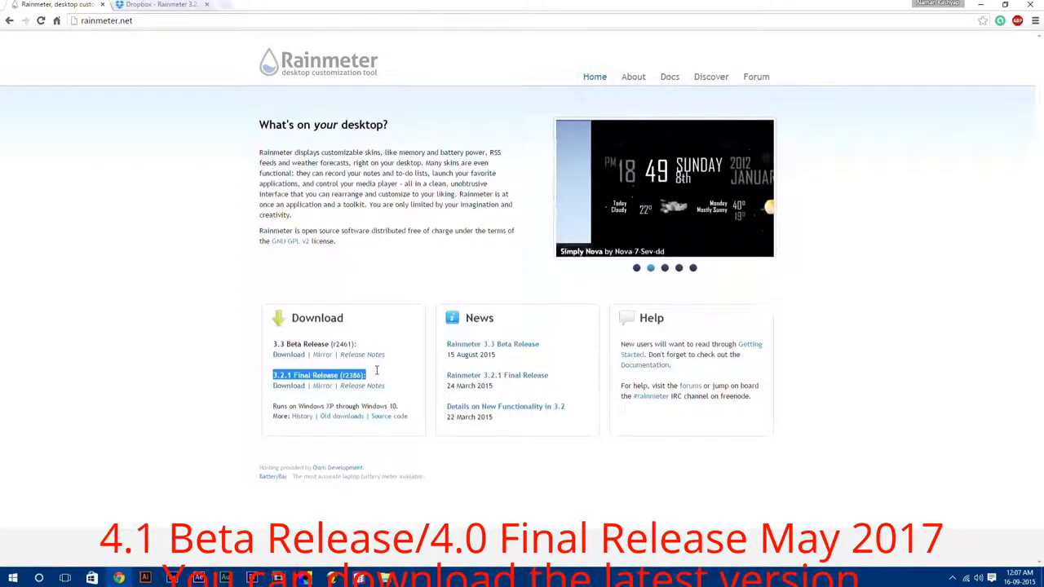
mouse_move(287, 385)
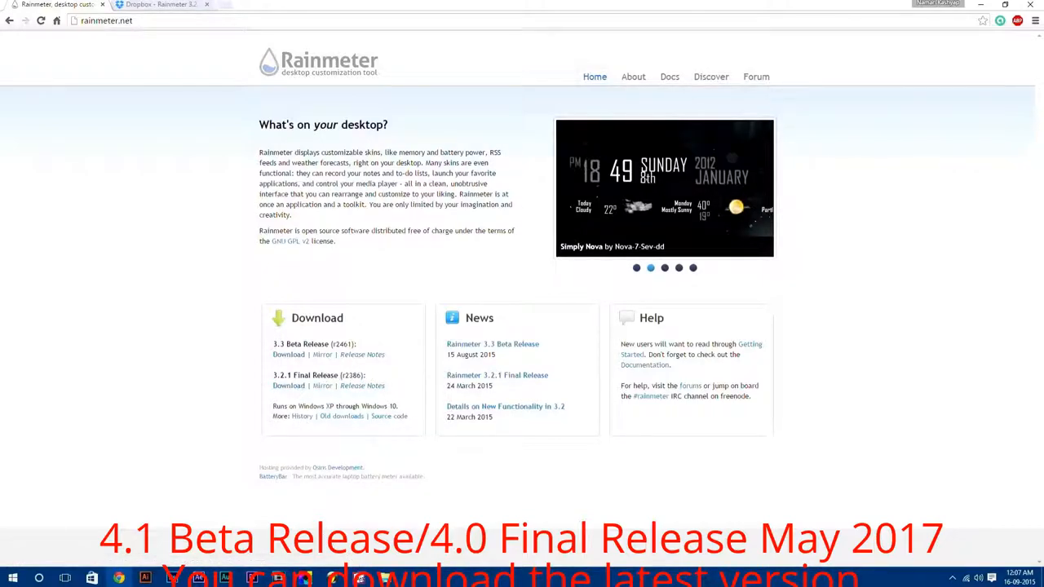
left_click(385, 578)
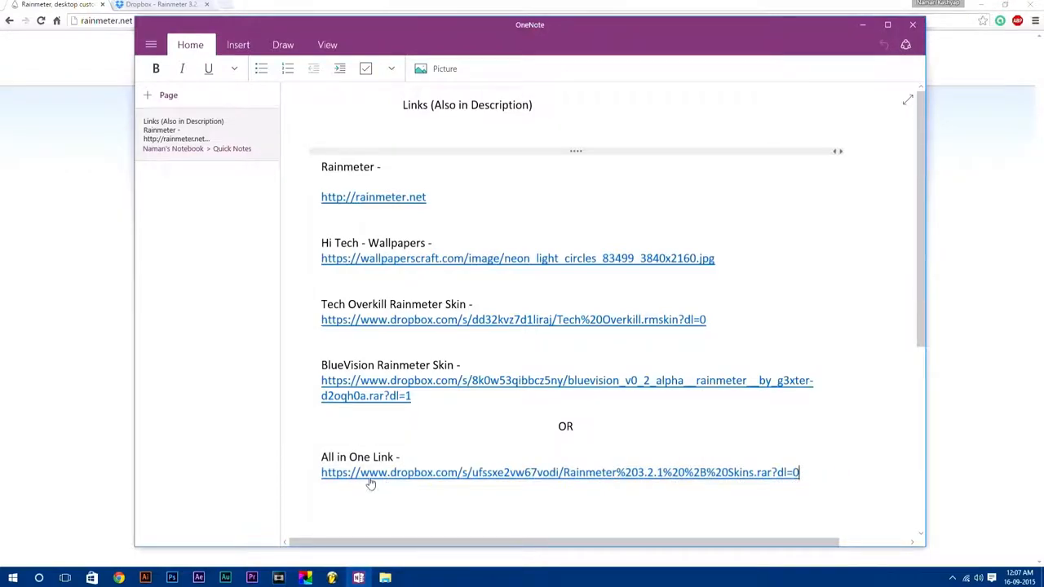
Download the Rainmeter 3.2.1 + Skins.rar archive from the all-in-one Dropbox link.
left_click(559, 473)
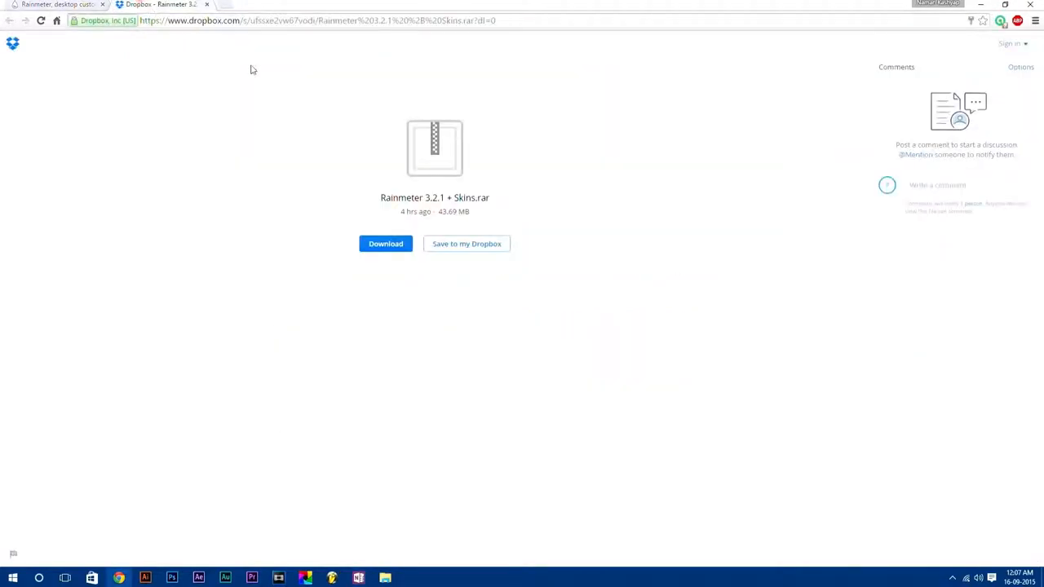
double_click(411, 197)
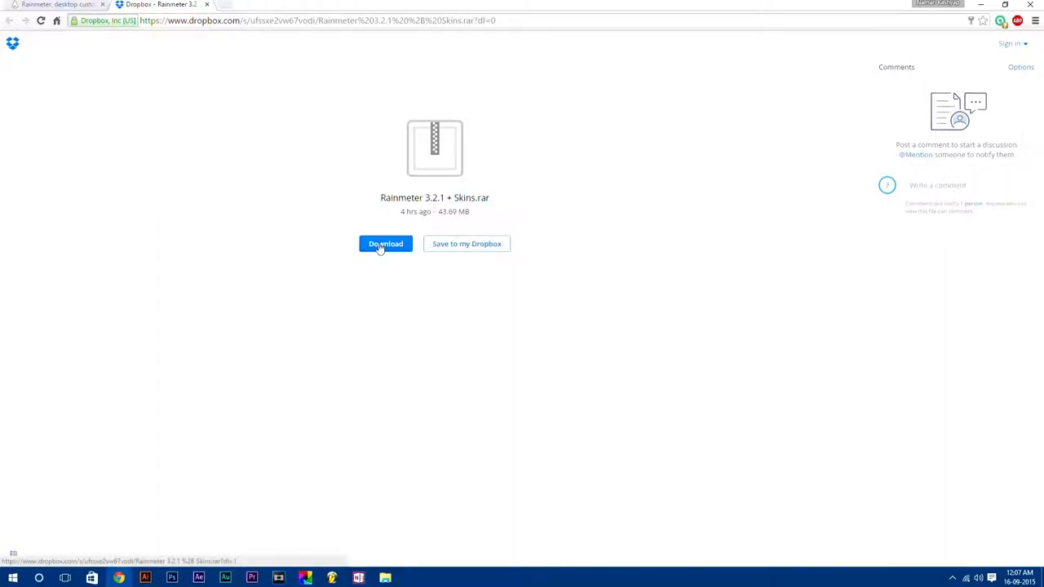
left_click(13, 578)
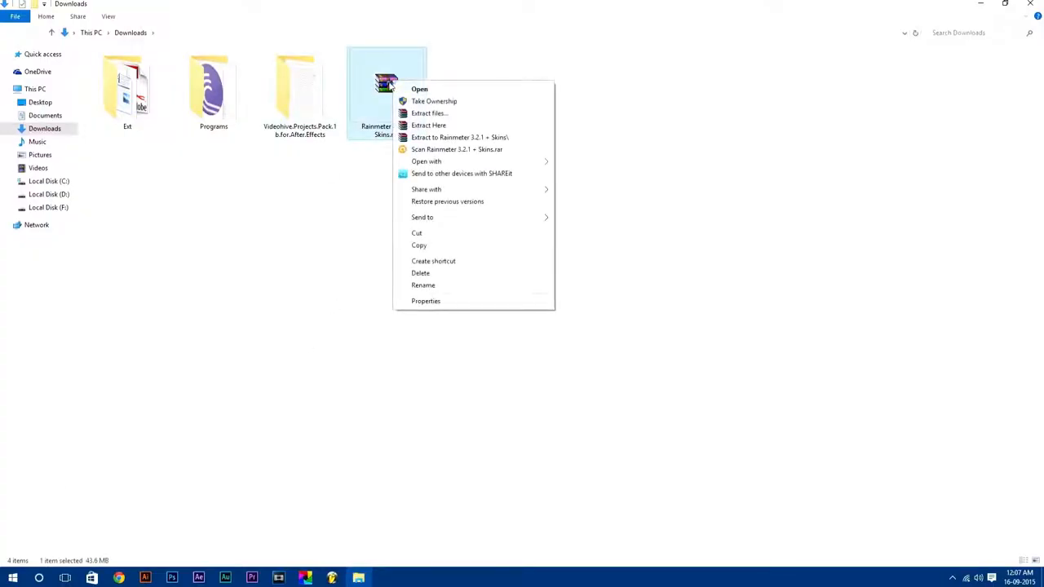
Extract the .rar into 'Rainmeter 3.2.1 + Skins\' and select Rainmeter-3.2.1.exe inside it.
left_click(428, 124)
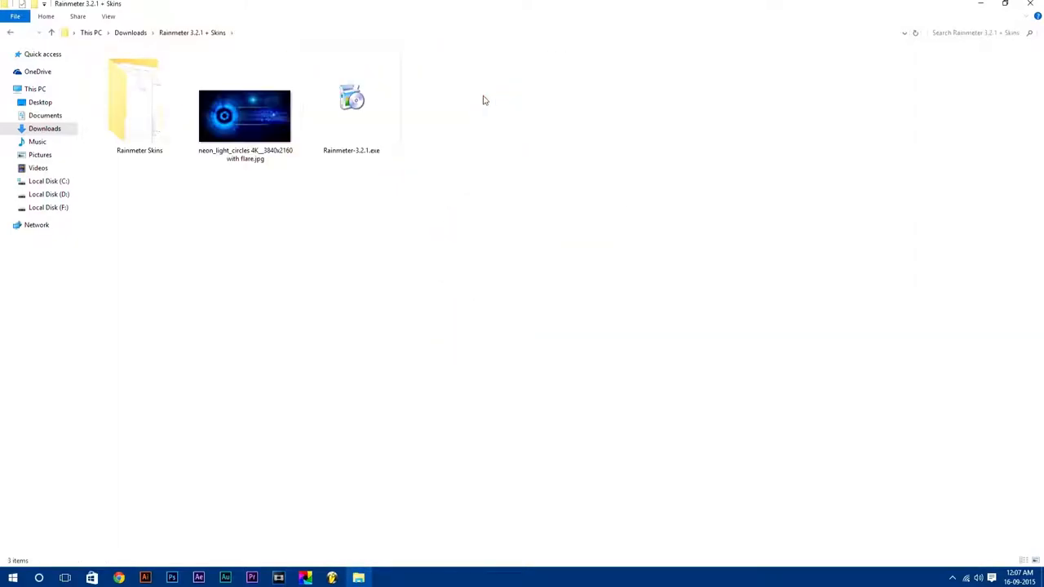
key("ctrl+a")
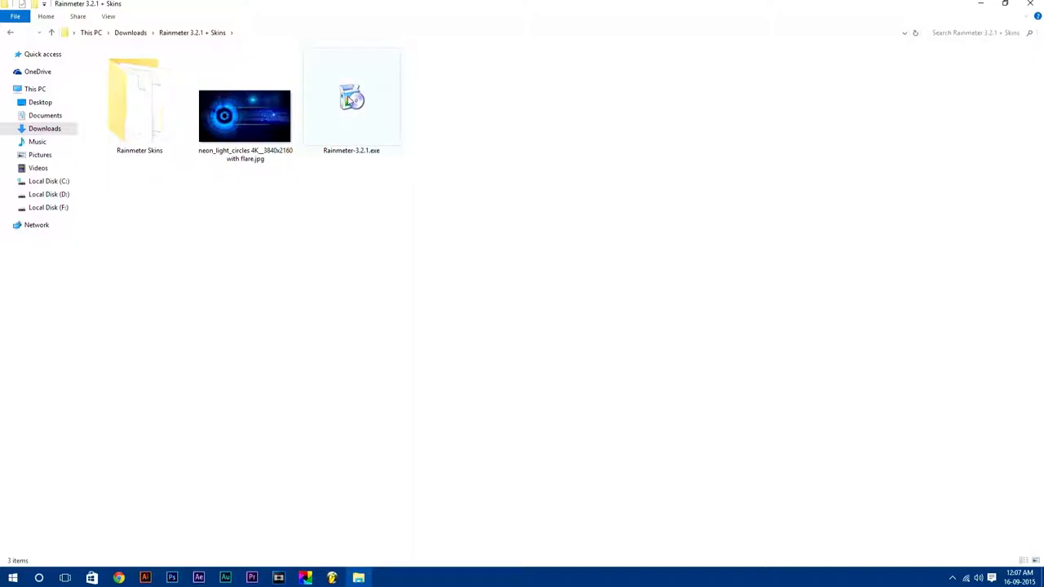
left_click(351, 98)
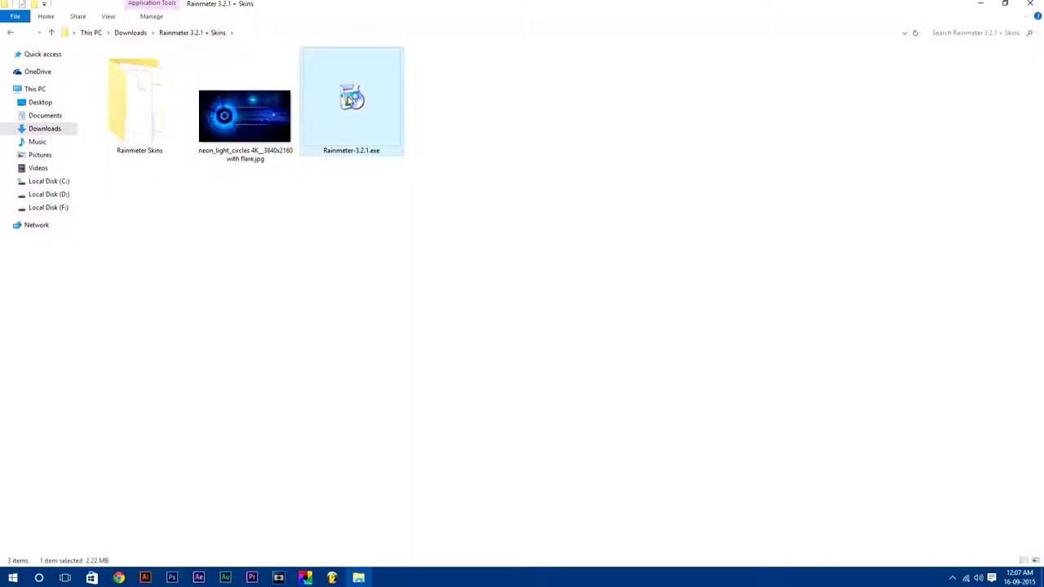
Run the Rainmeter 3.2.1 standard installation, then unload the welcome and default clock skins.
double_click(352, 98)
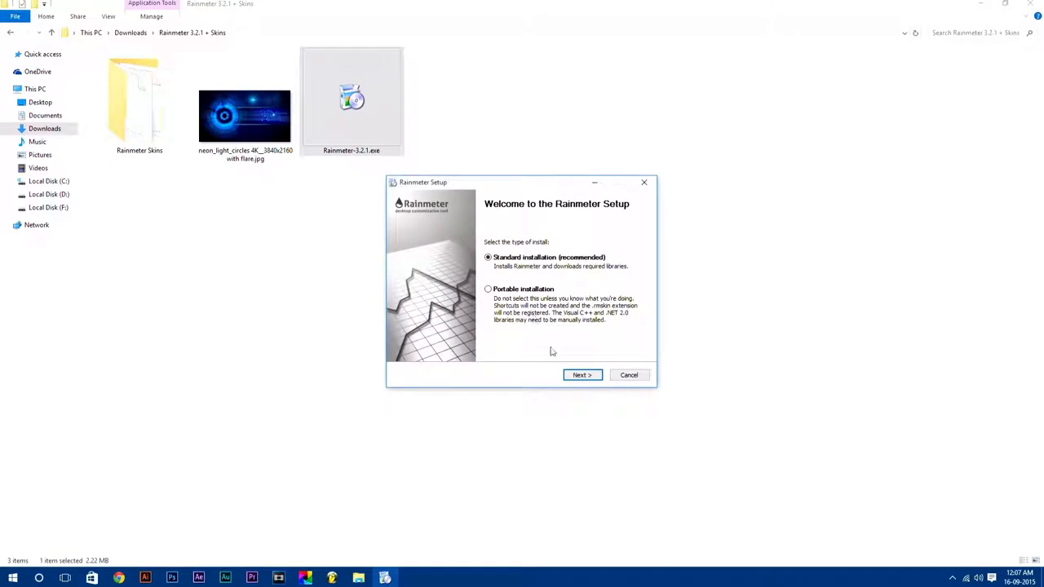
left_click(581, 373)
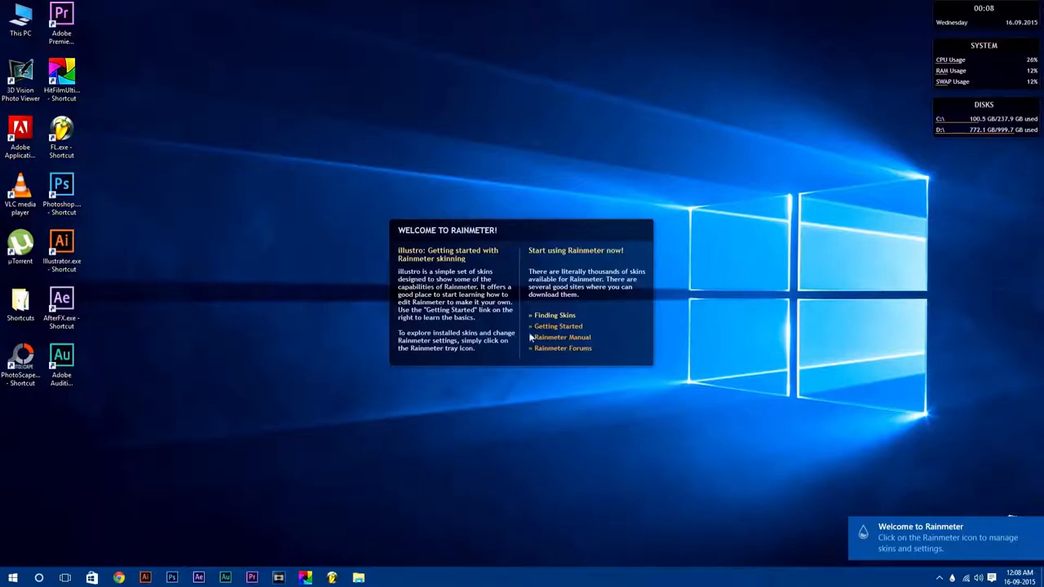
mouse_move(656, 416)
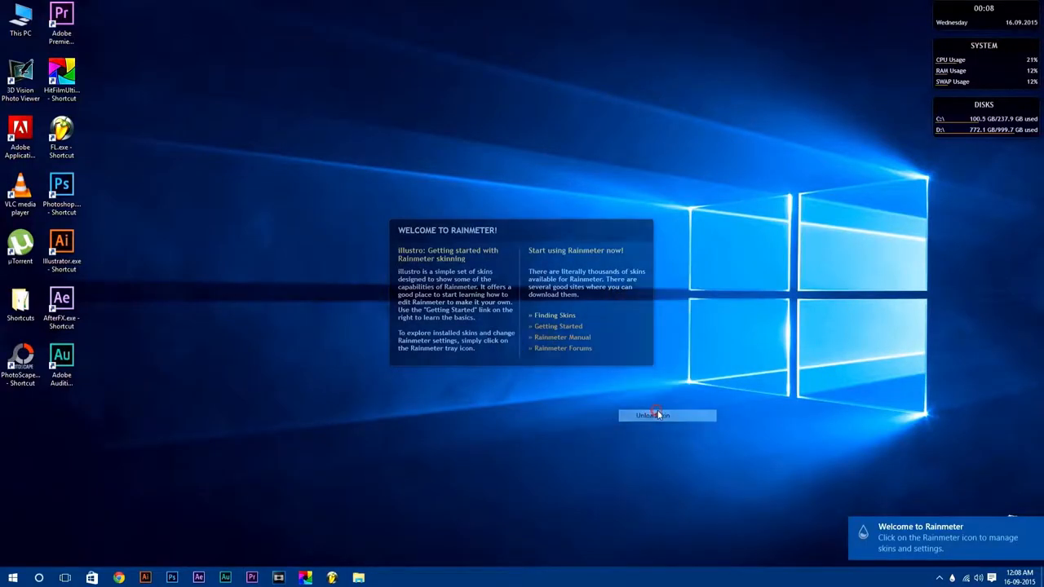
left_click(653, 416)
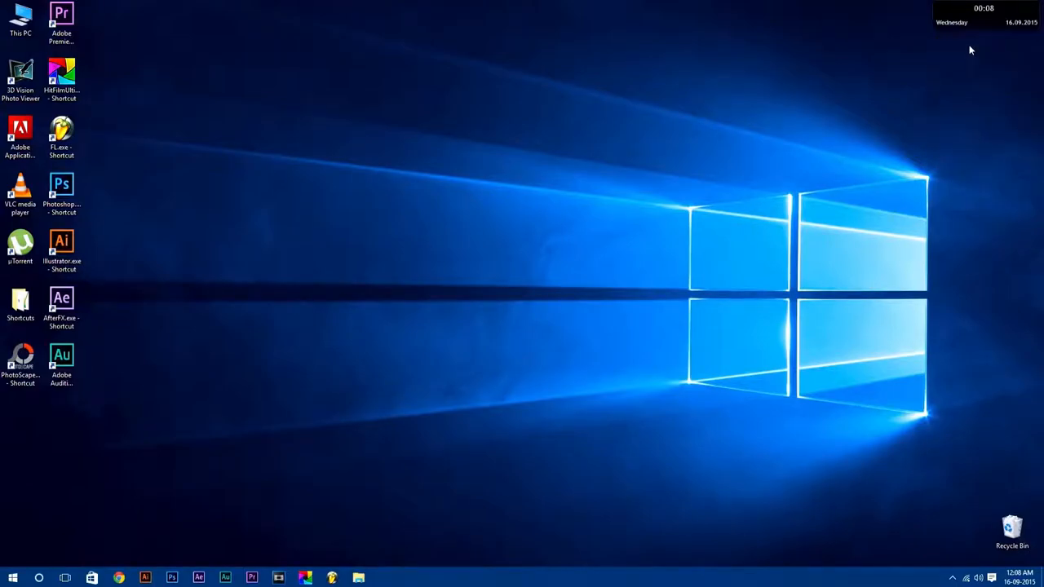
right_click(983, 13)
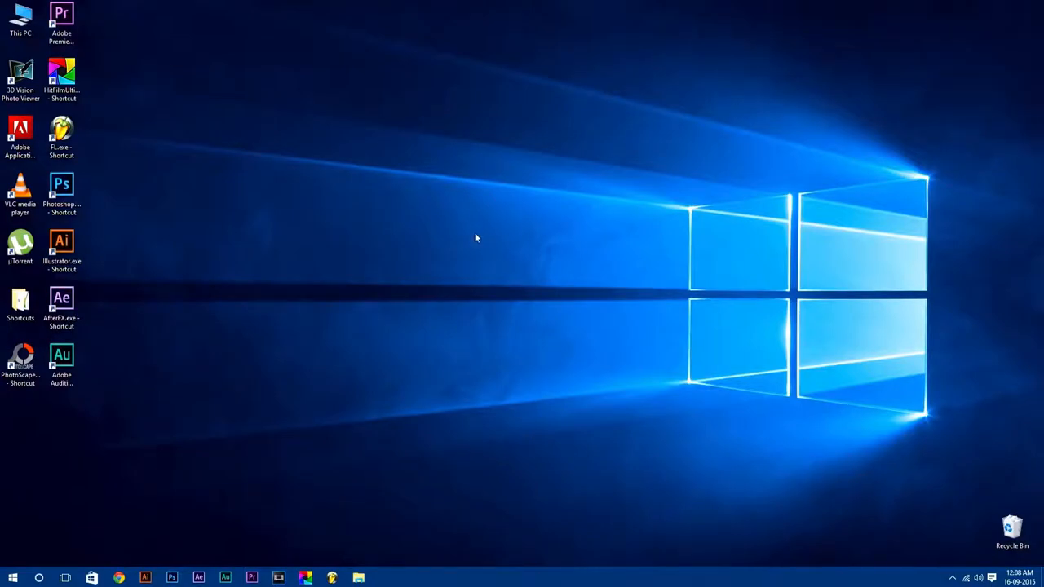
mouse_move(379, 440)
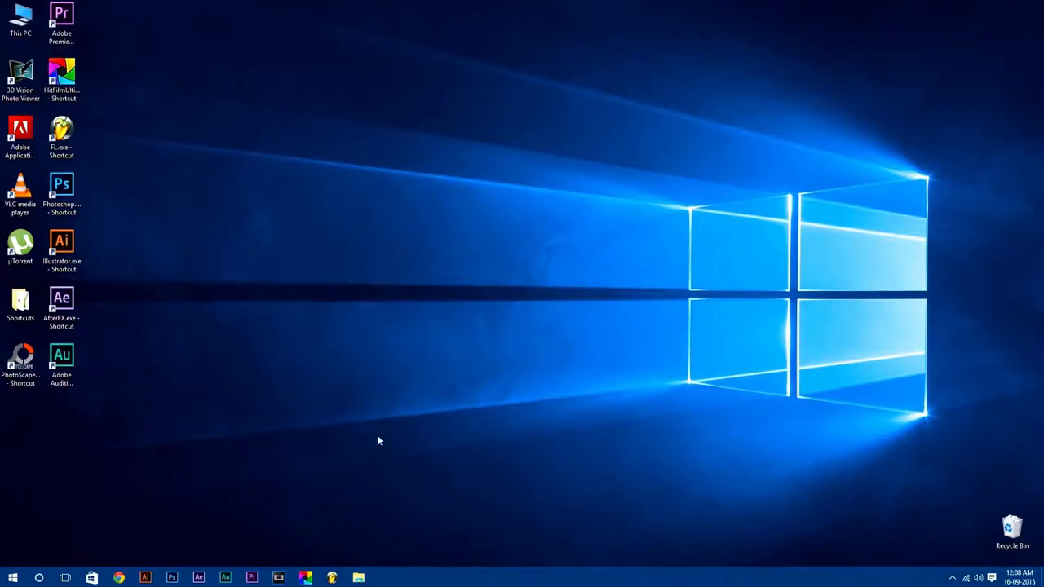
left_click(359, 577)
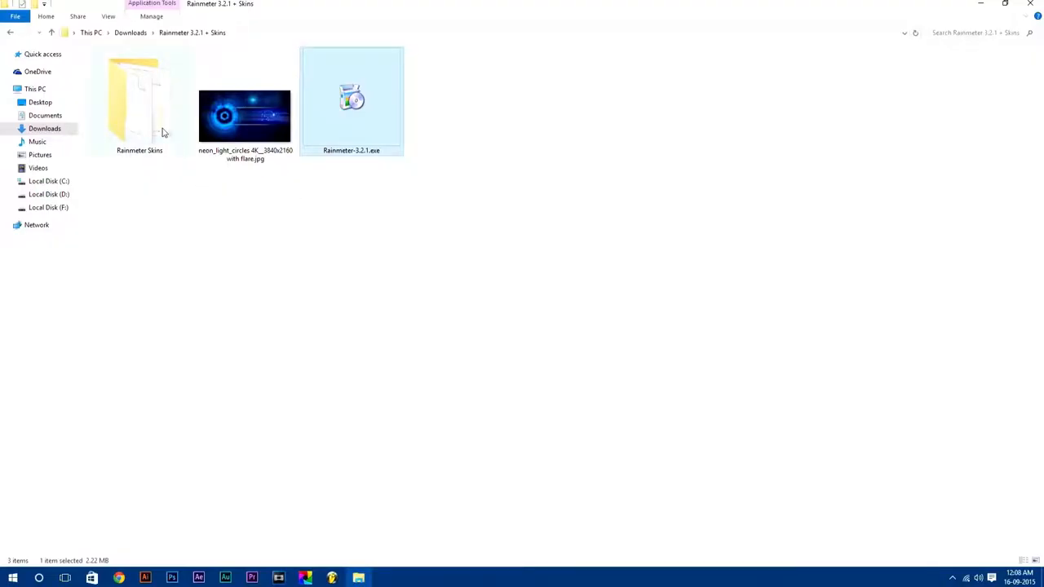
Install BlueVision.rmskin from the Rainmeter Skins\BlueVision folder as a Rainmeter skin.
double_click(138, 106)
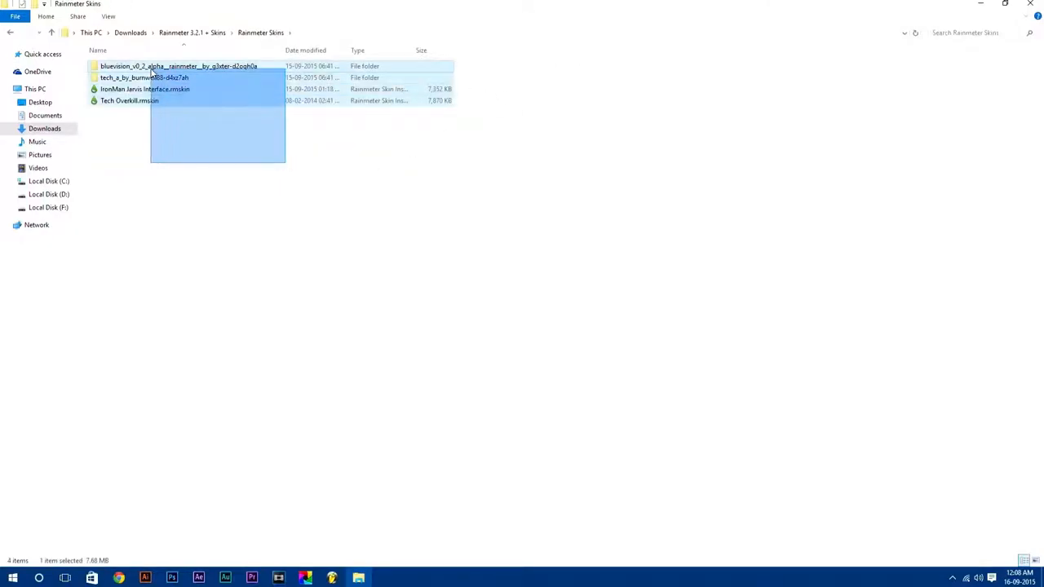
double_click(179, 65)
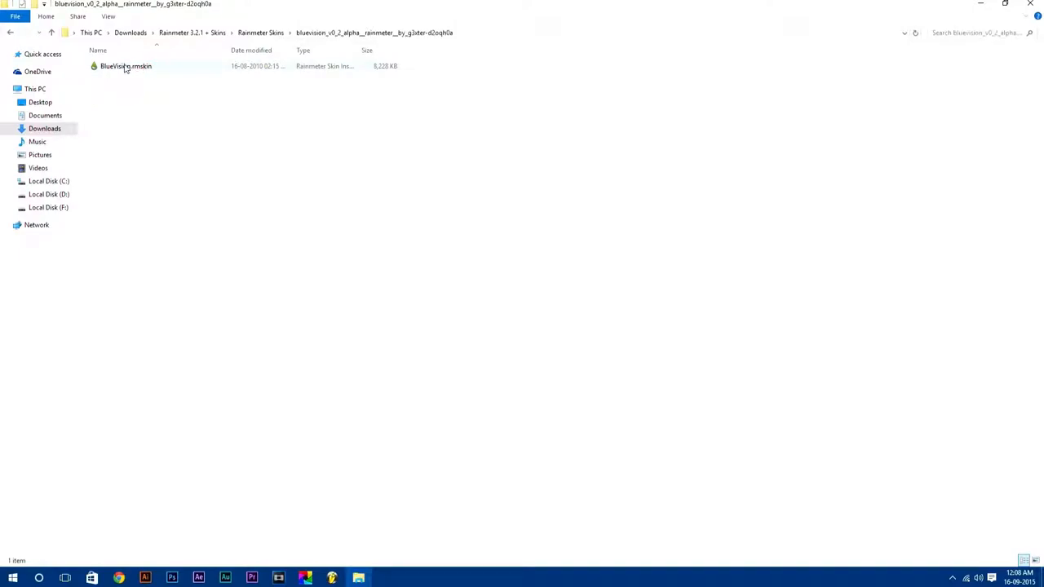
right_click(124, 65)
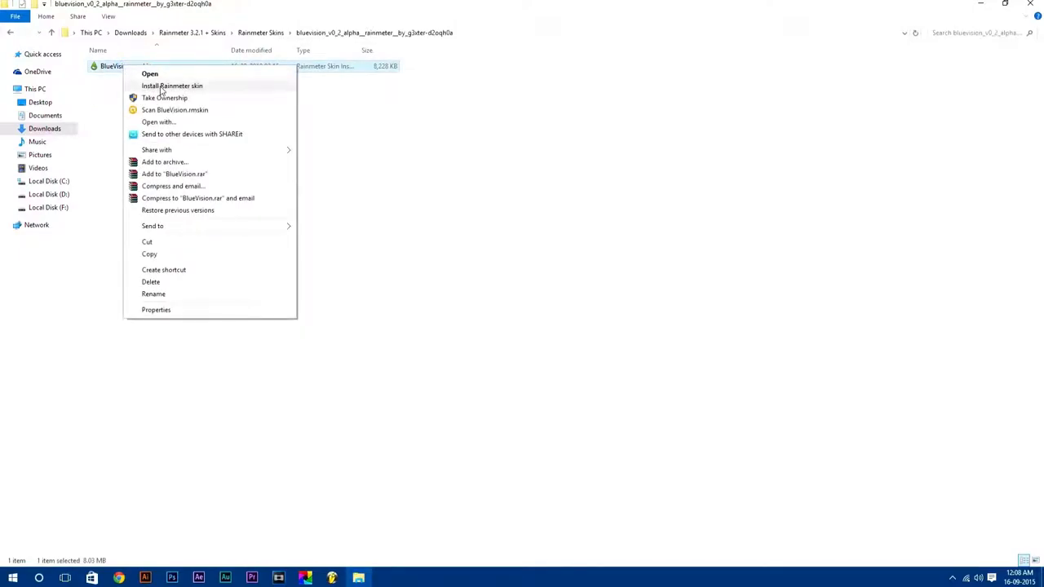
left_click(173, 85)
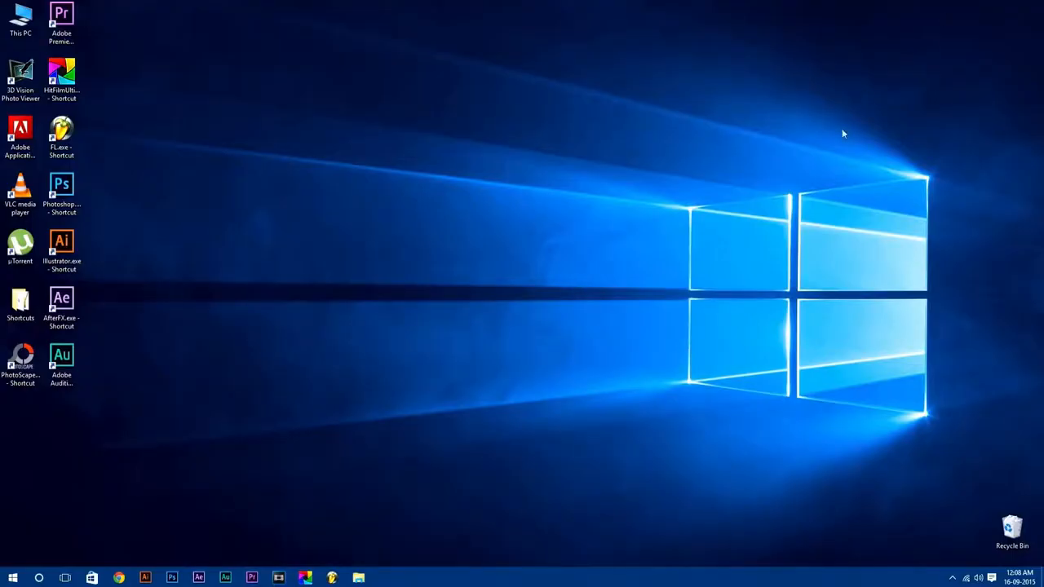
mouse_move(954, 580)
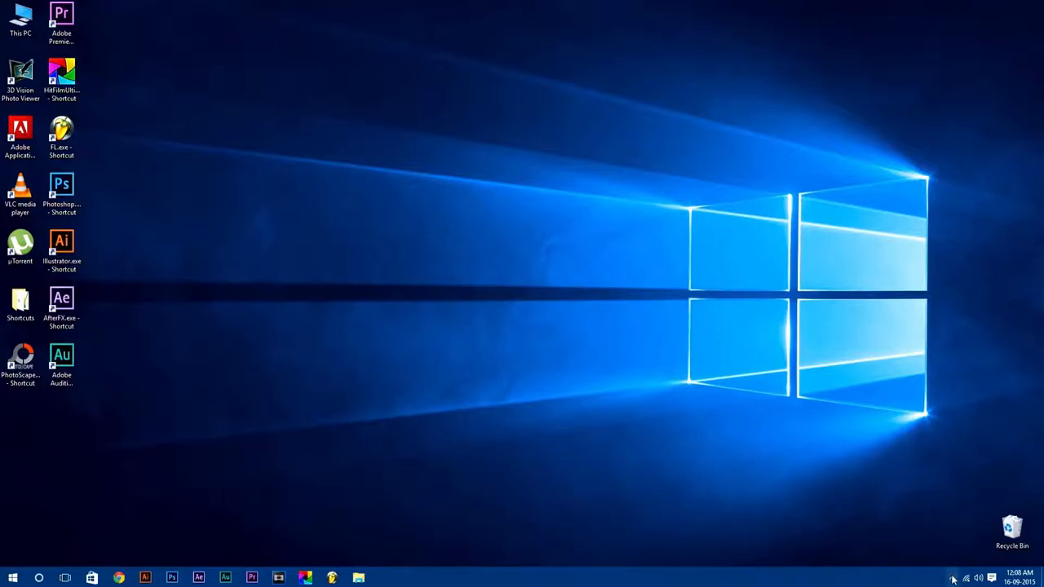
mouse_move(953, 578)
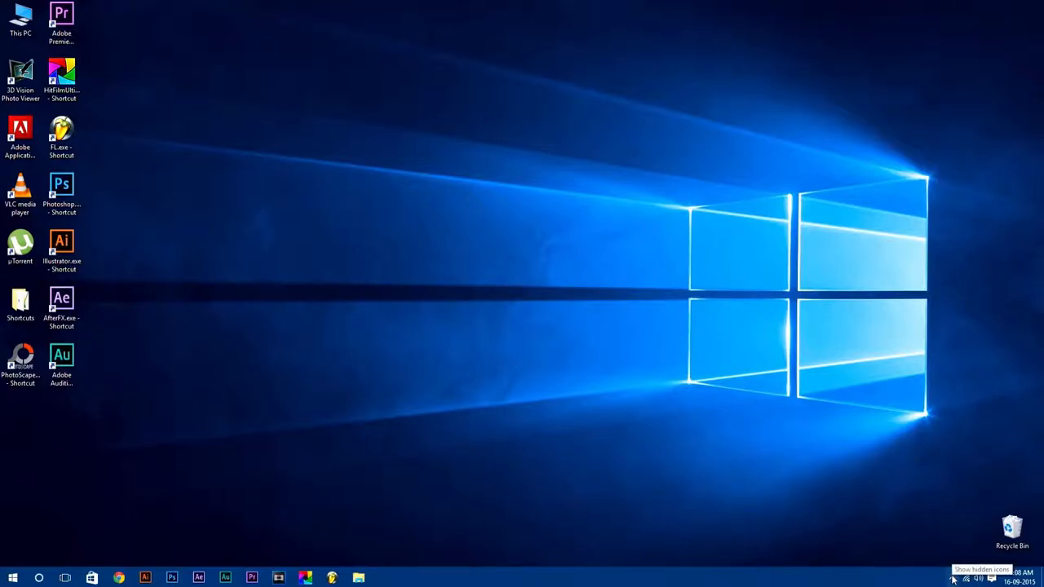
Load BlueVision's LAUNCHER 1920x1080 - 1200.ini, launch the full suite, then unload the launcher.
left_click(953, 578)
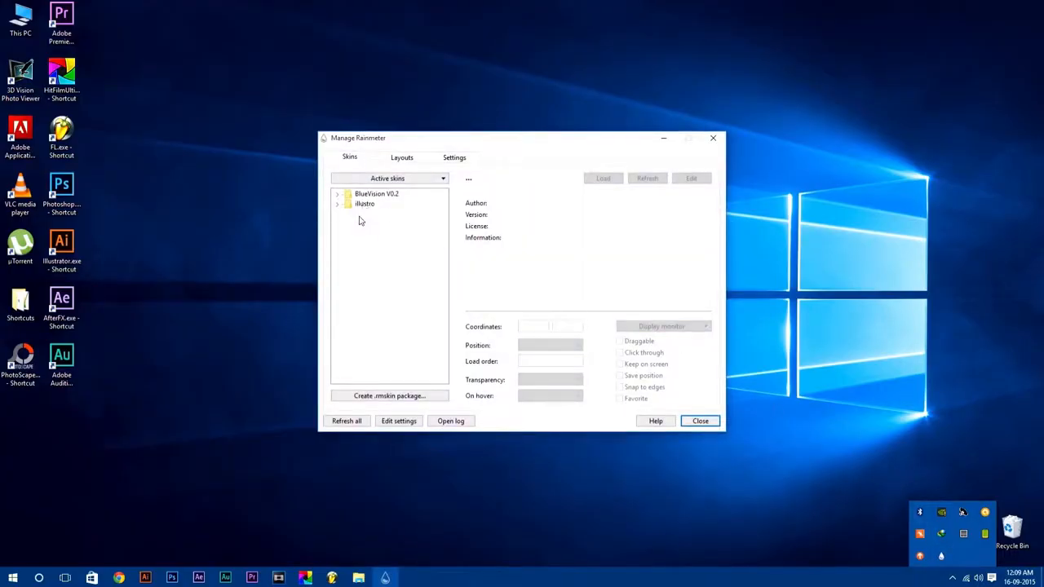
left_click(336, 193)
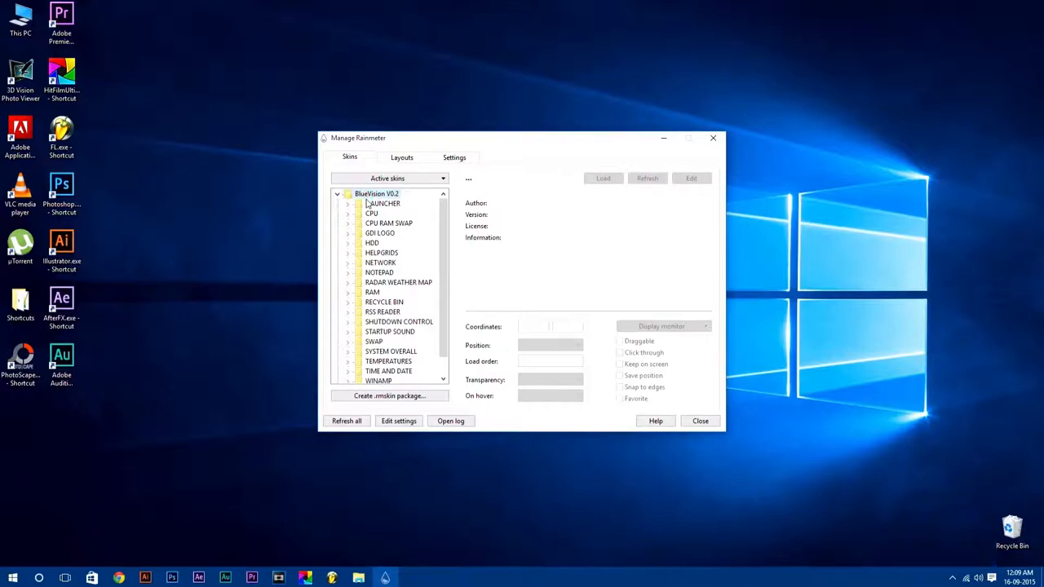
left_click(349, 202)
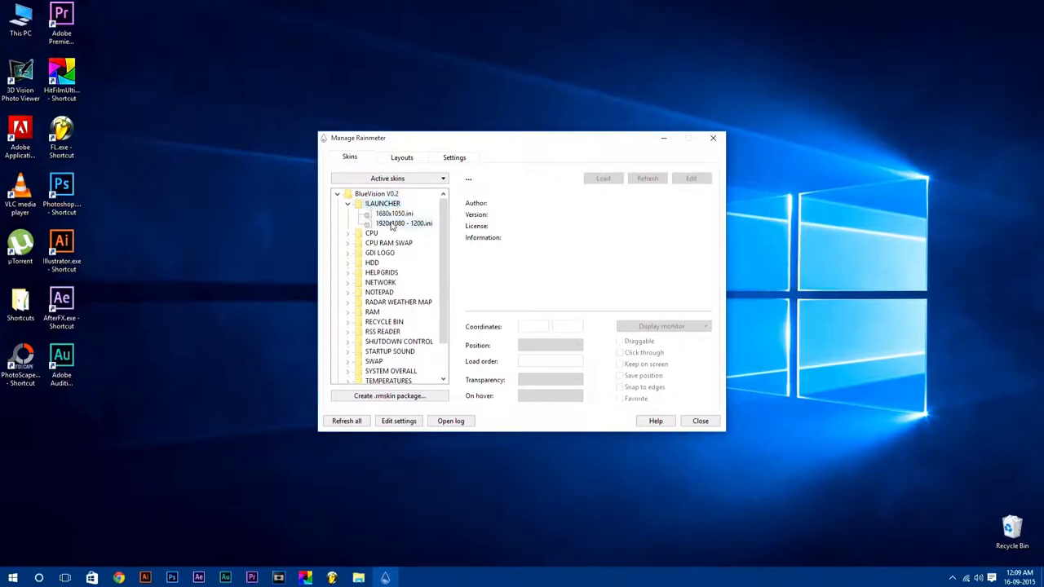
left_click(403, 224)
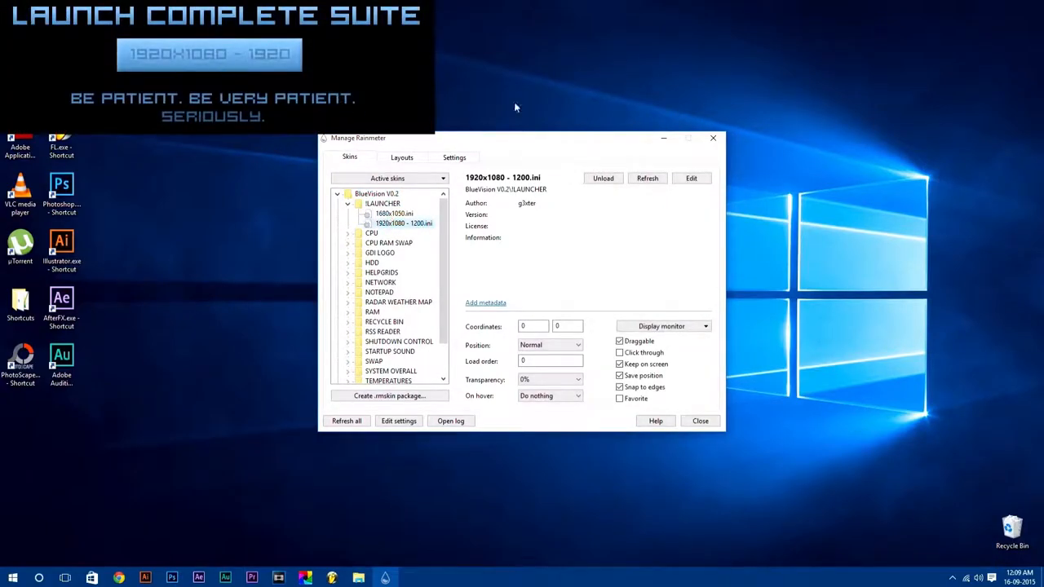
mouse_move(664, 137)
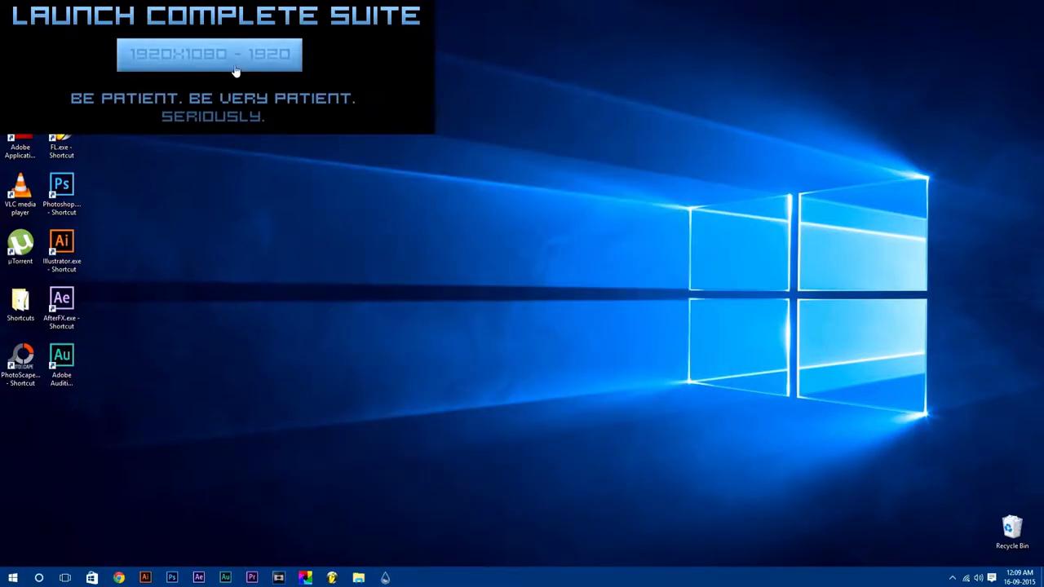
left_click(208, 55)
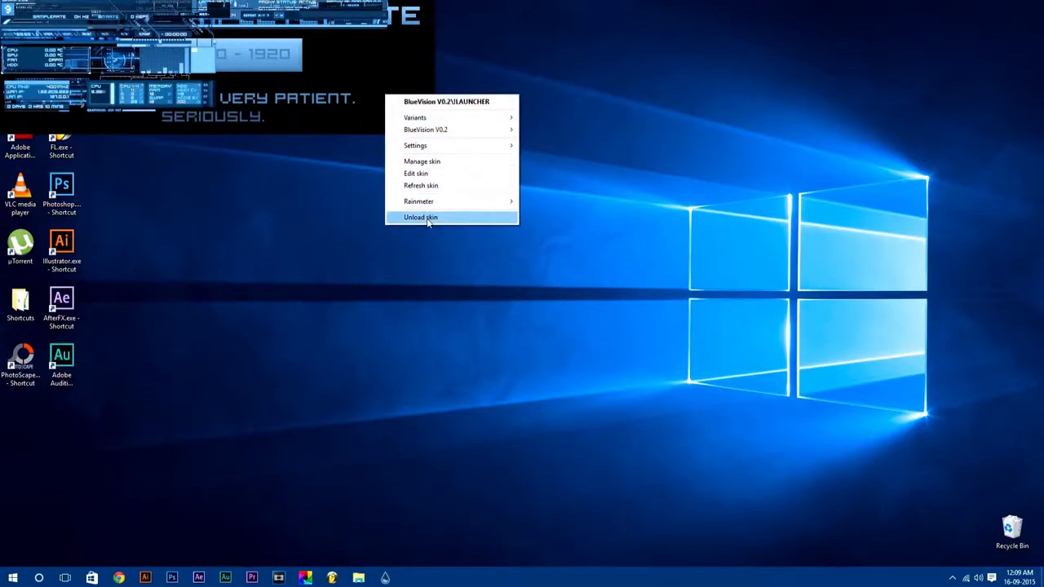
left_click(421, 217)
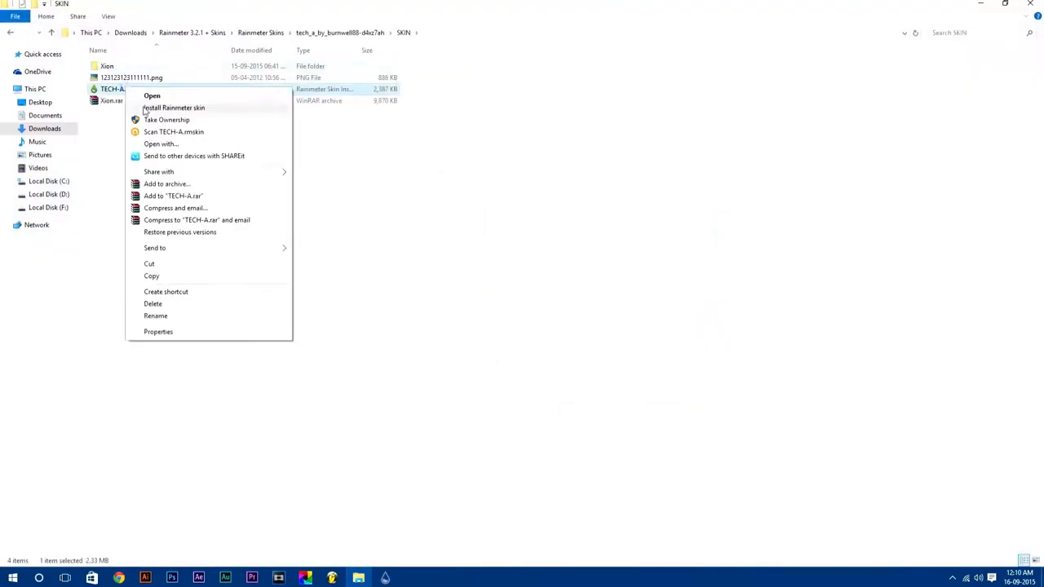
Install the TECH-A.rmskin package and set the neon light circles image as desktop background.
left_click(173, 108)
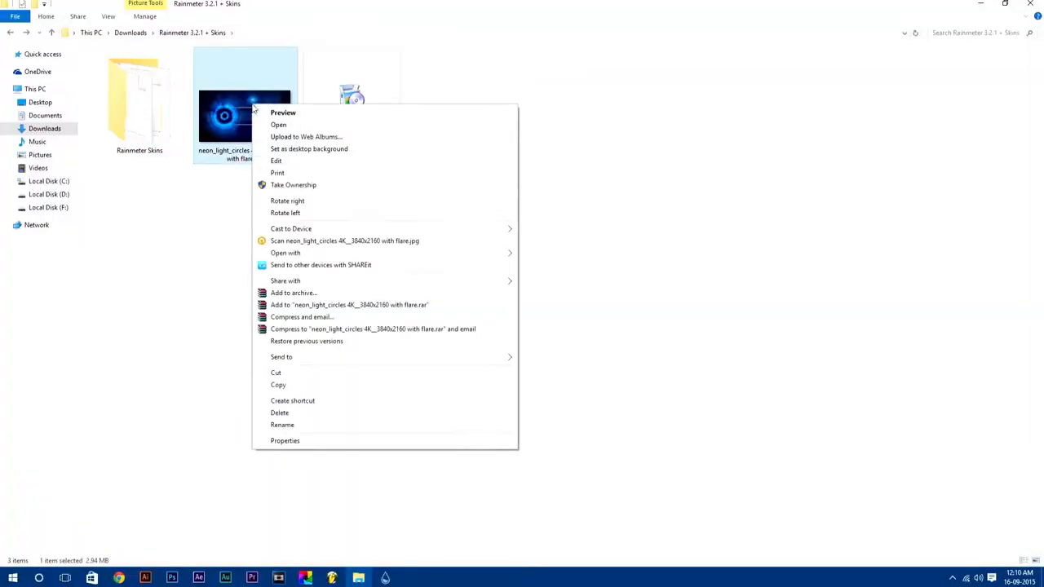
left_click(309, 149)
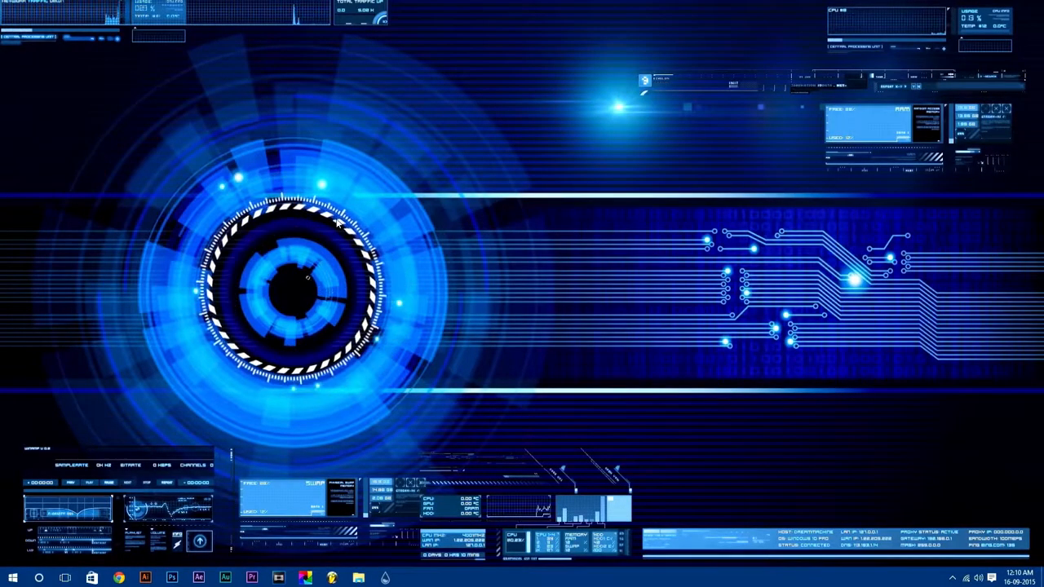
Load a TECH-A variant adding clock, globe and system meters, then bring up the Start menu.
right_click(308, 278)
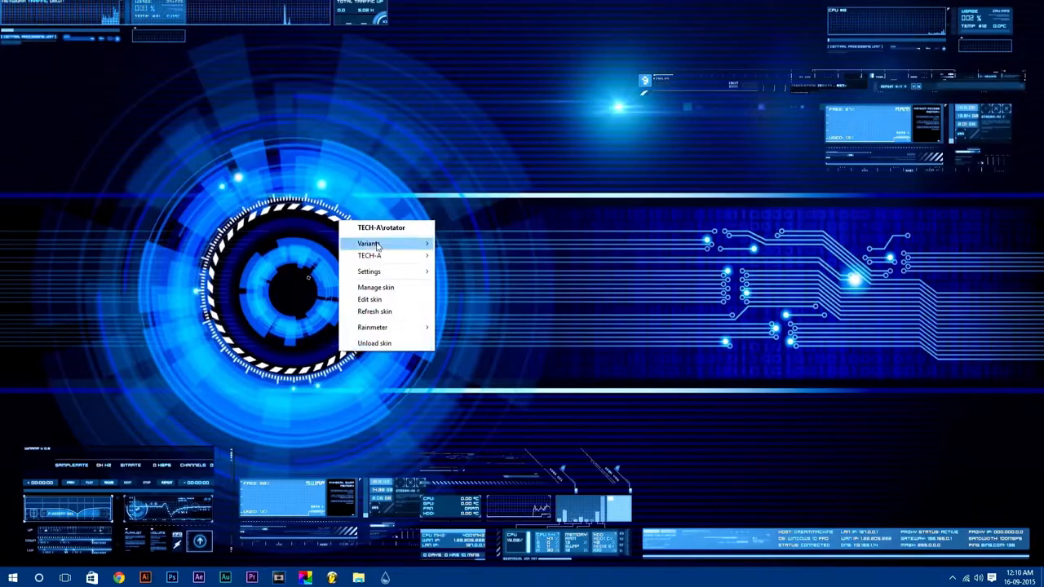
left_click(375, 287)
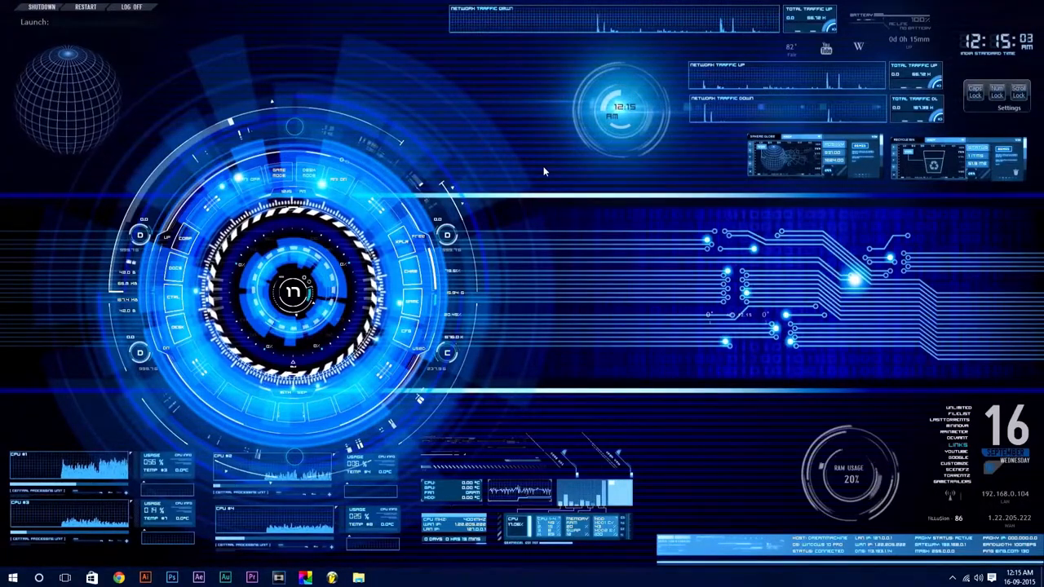
left_click(13, 577)
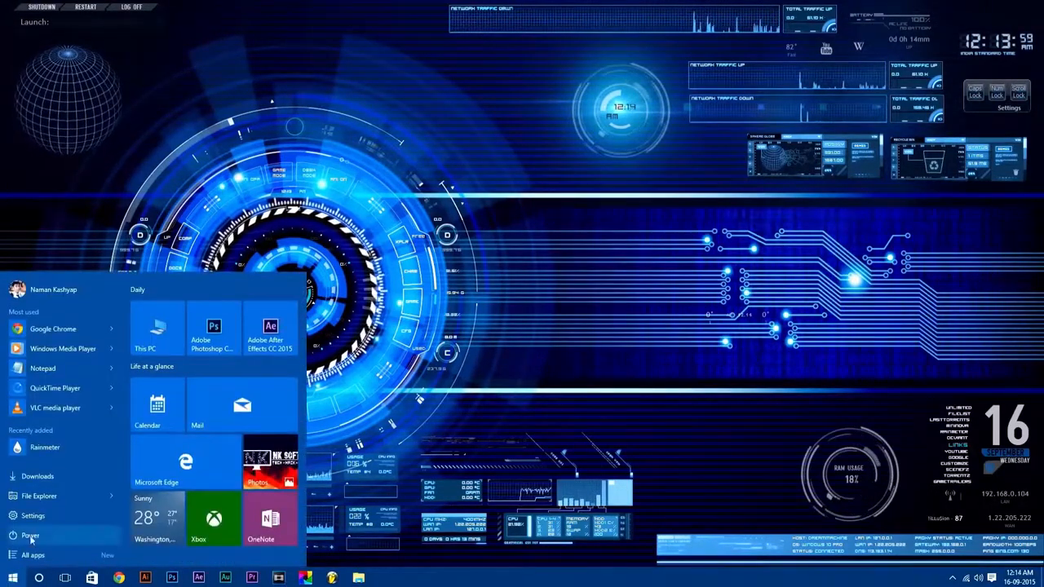
In Personalization > Colors, switch on 'Make Start, taskbar, and action center transparent'.
left_click(32, 515)
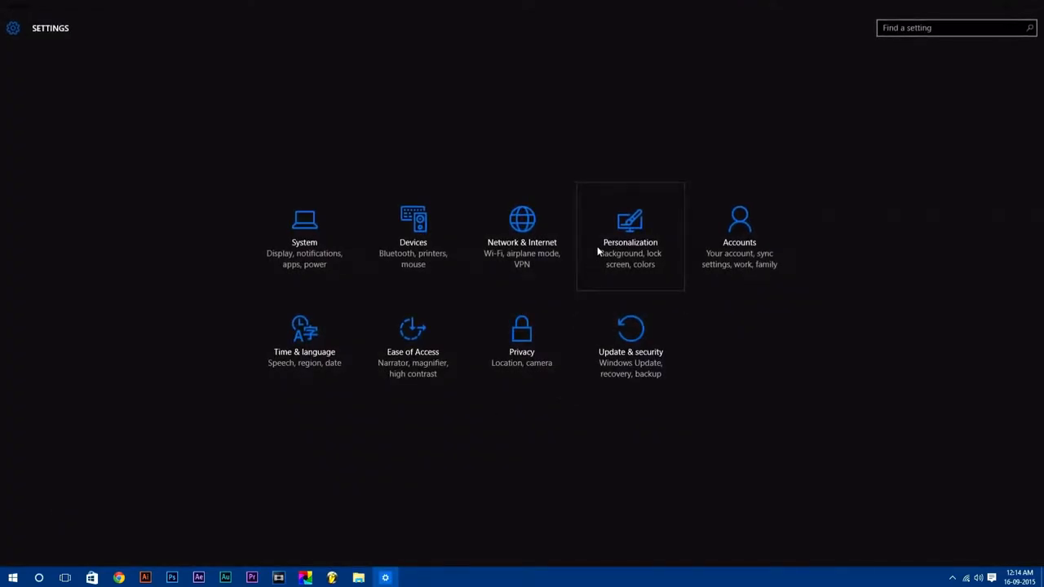
left_click(630, 236)
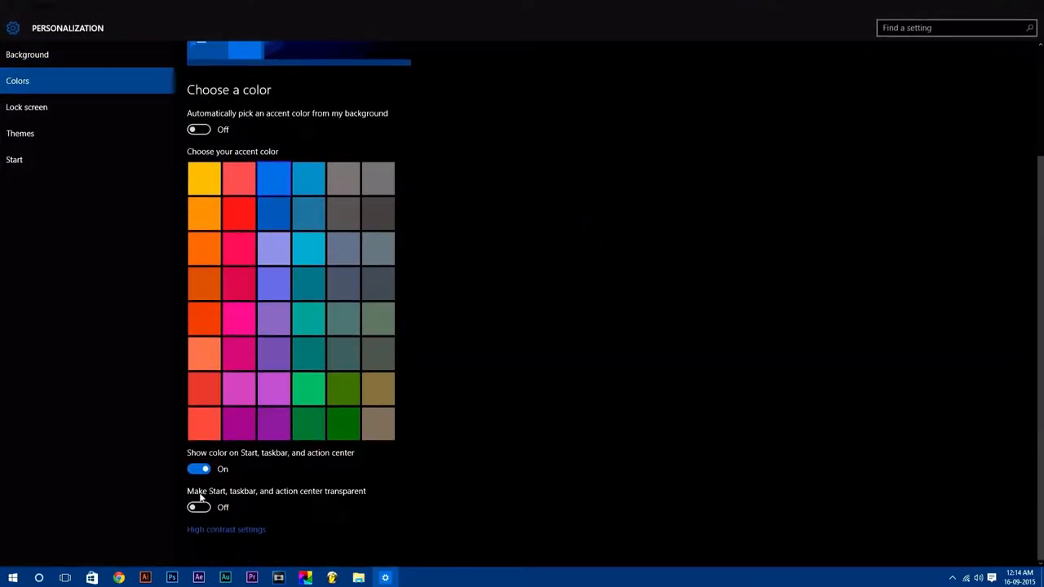
left_click(199, 506)
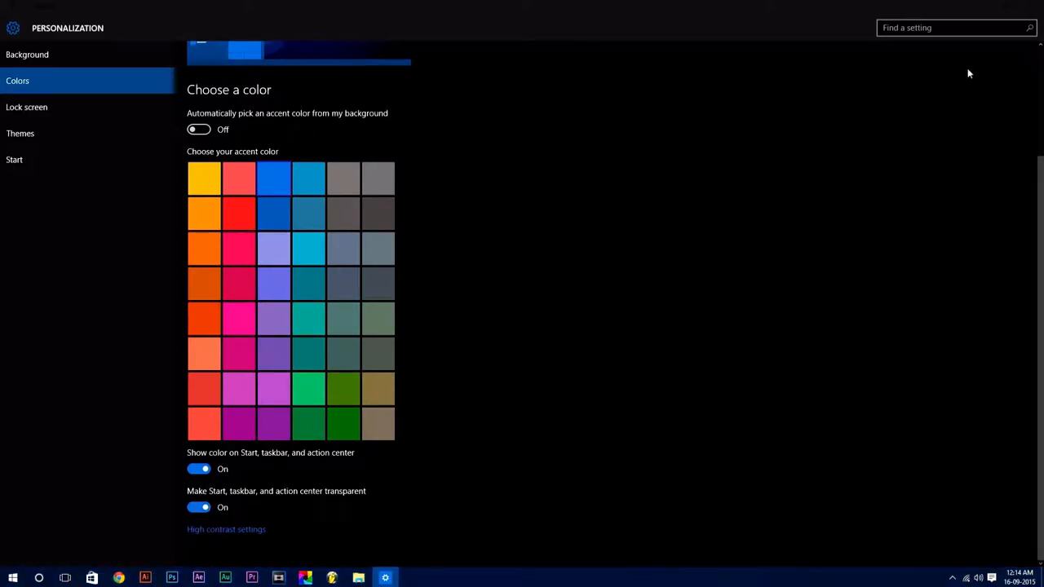